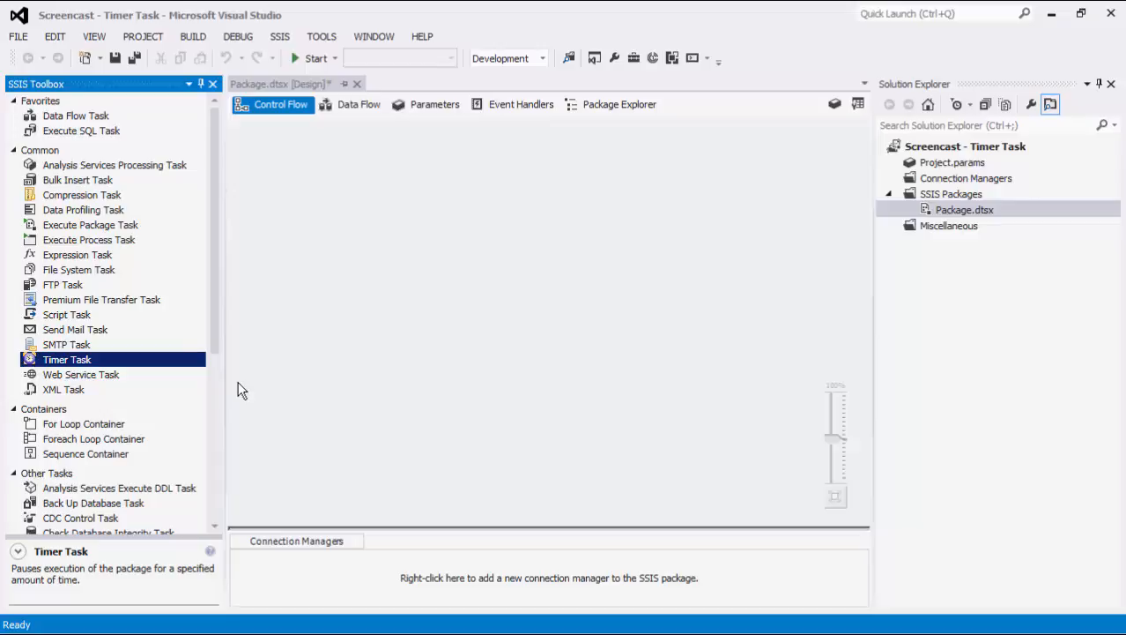
Add a Sequence Container and place a Timer Task inside it
left_click(85, 454)
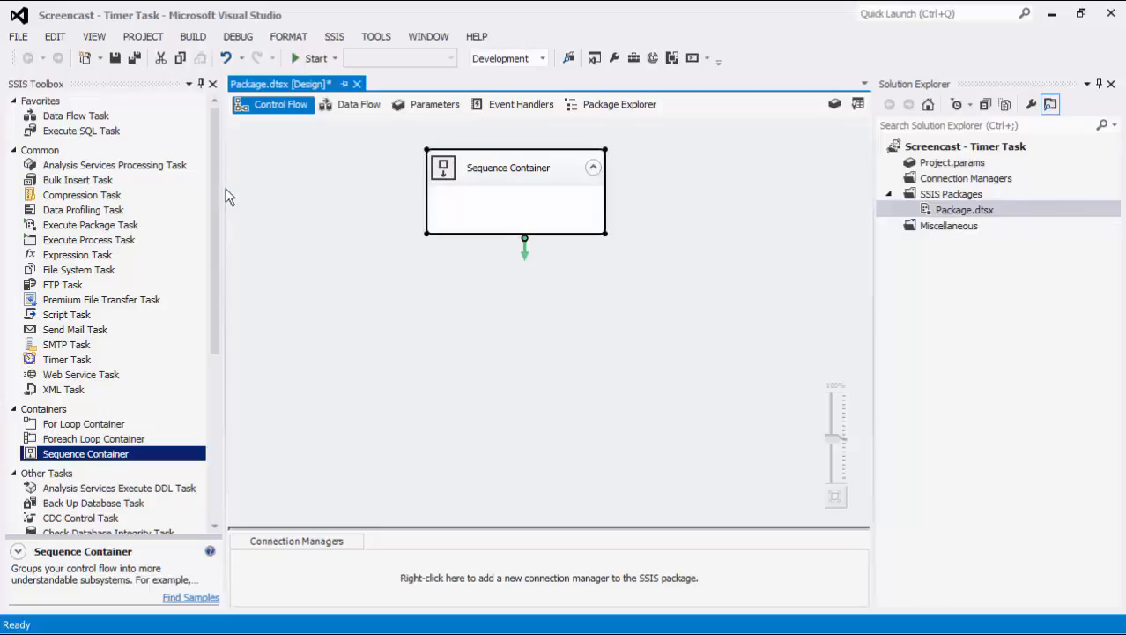
mouse_move(99, 273)
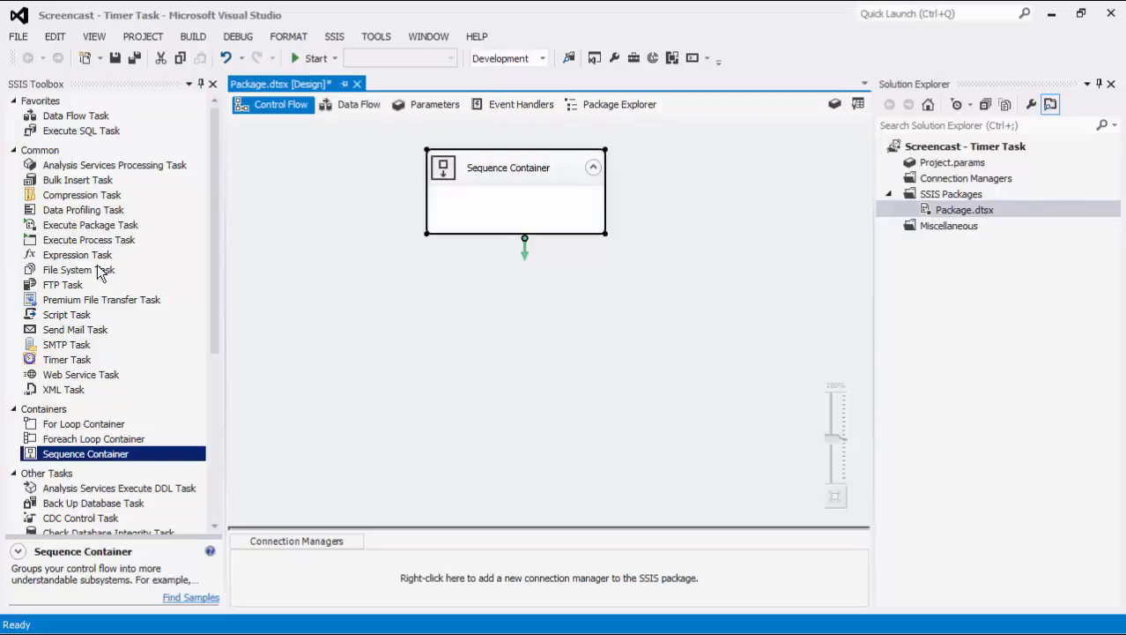
left_click(67, 359)
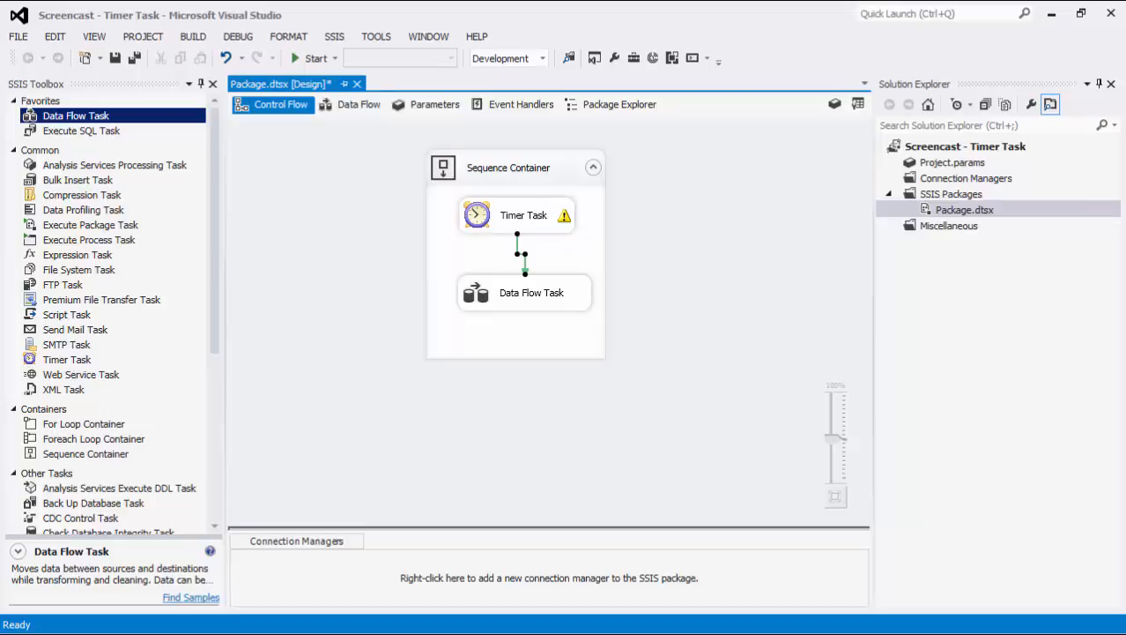
Add a Data Spawner source to the Data Flow Task and return to Control Flow
left_click(359, 104)
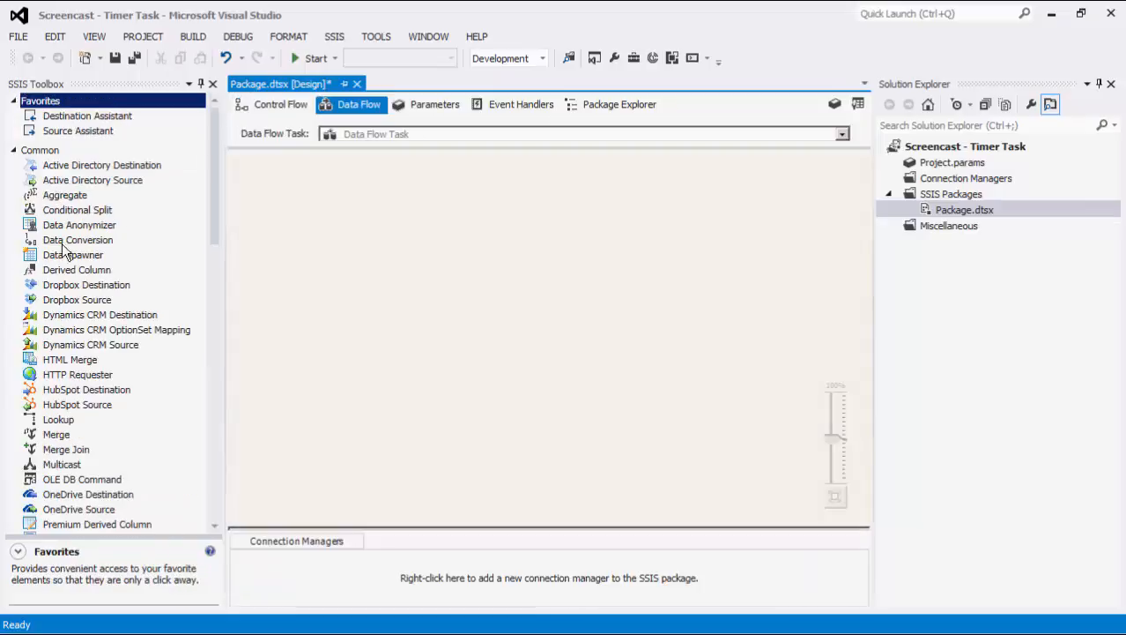
left_click_drag(73, 255, 581, 261)
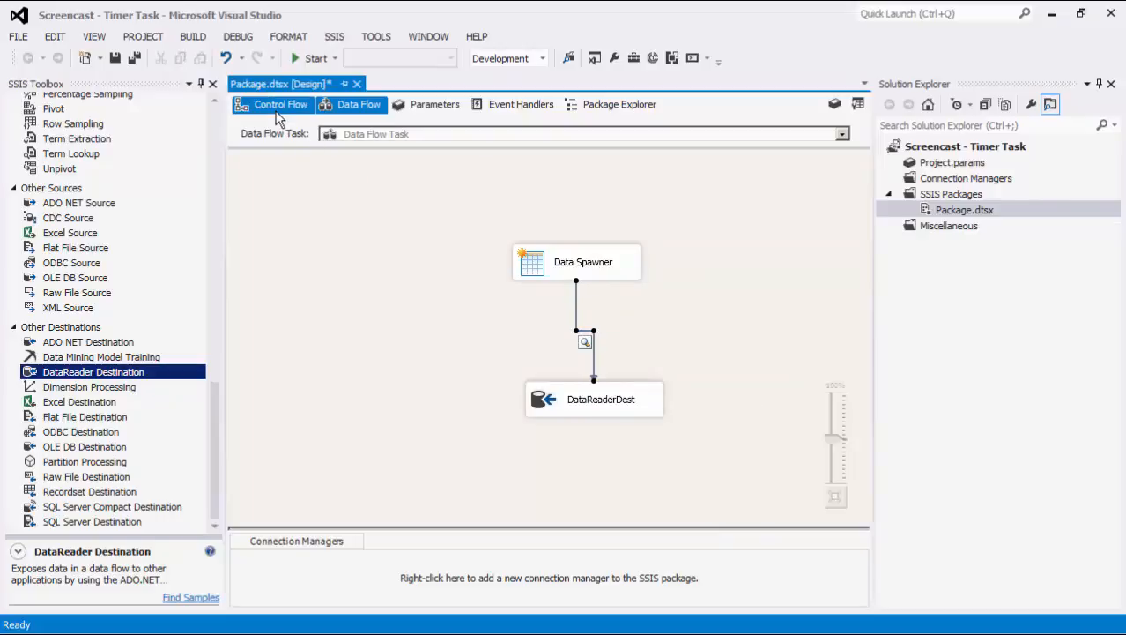
left_click(280, 104)
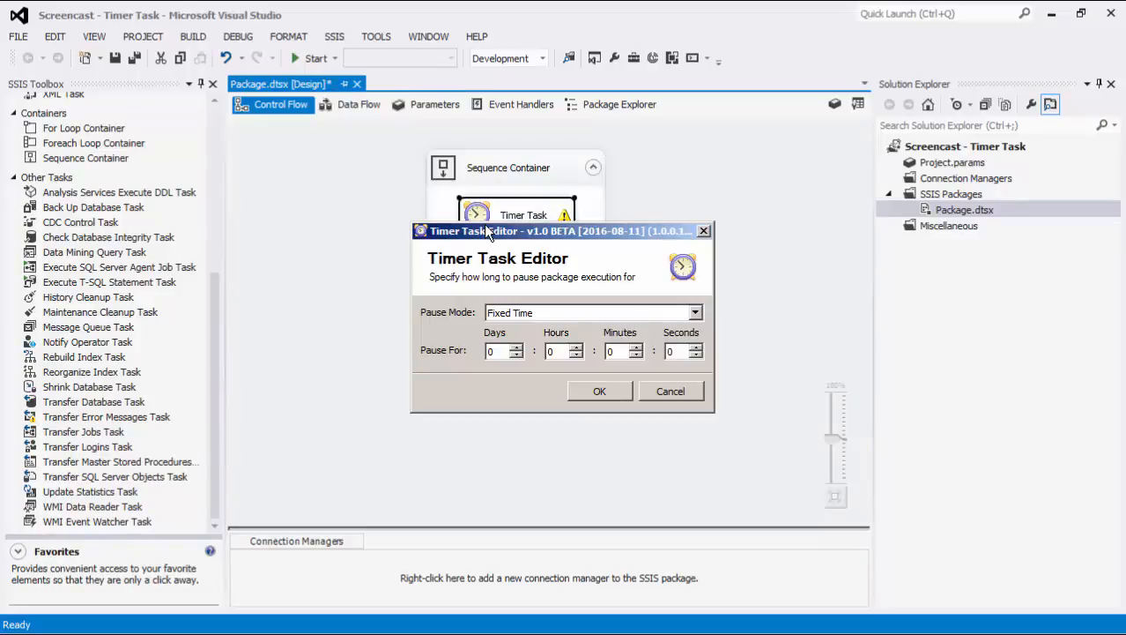
left_click(696, 312)
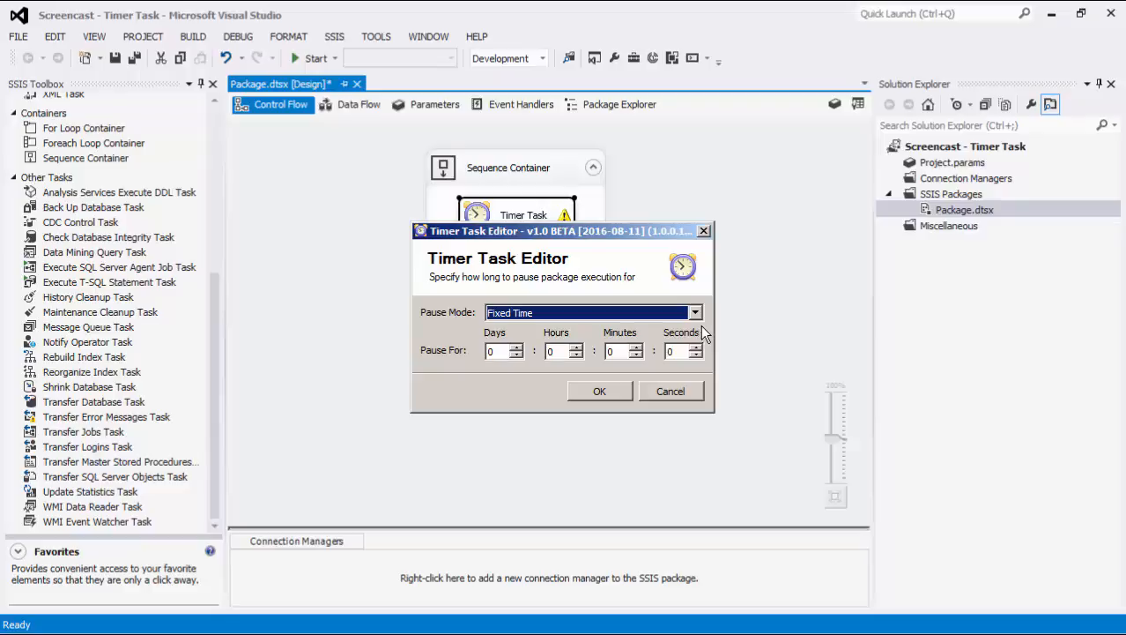
Switch the Timer Task's Pause Mode to Wait Until
left_click(696, 312)
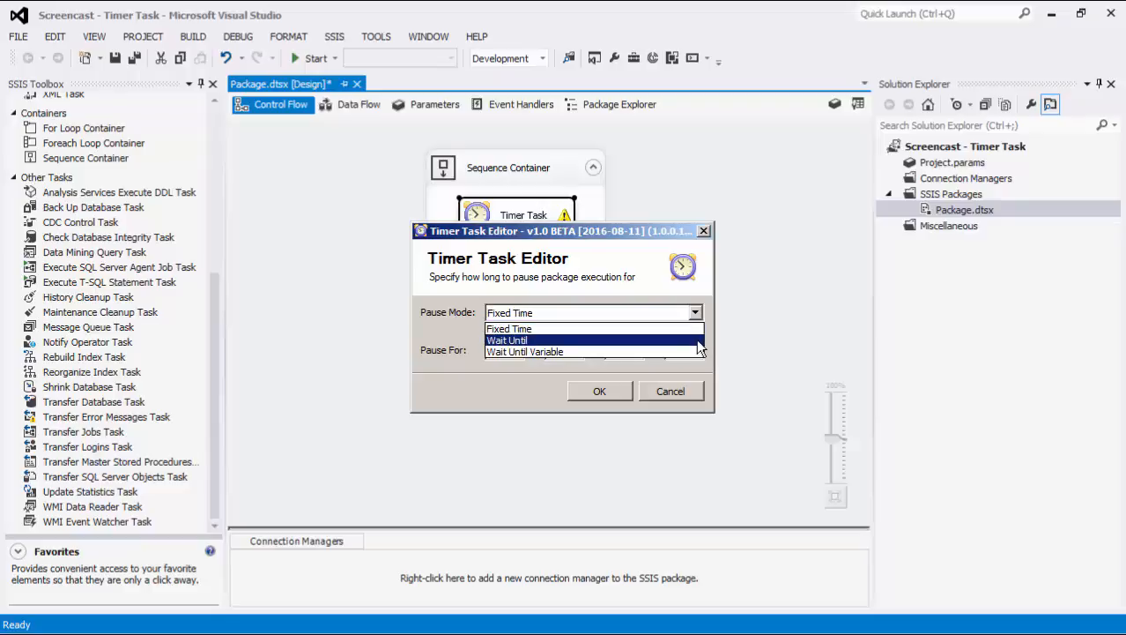
left_click(507, 339)
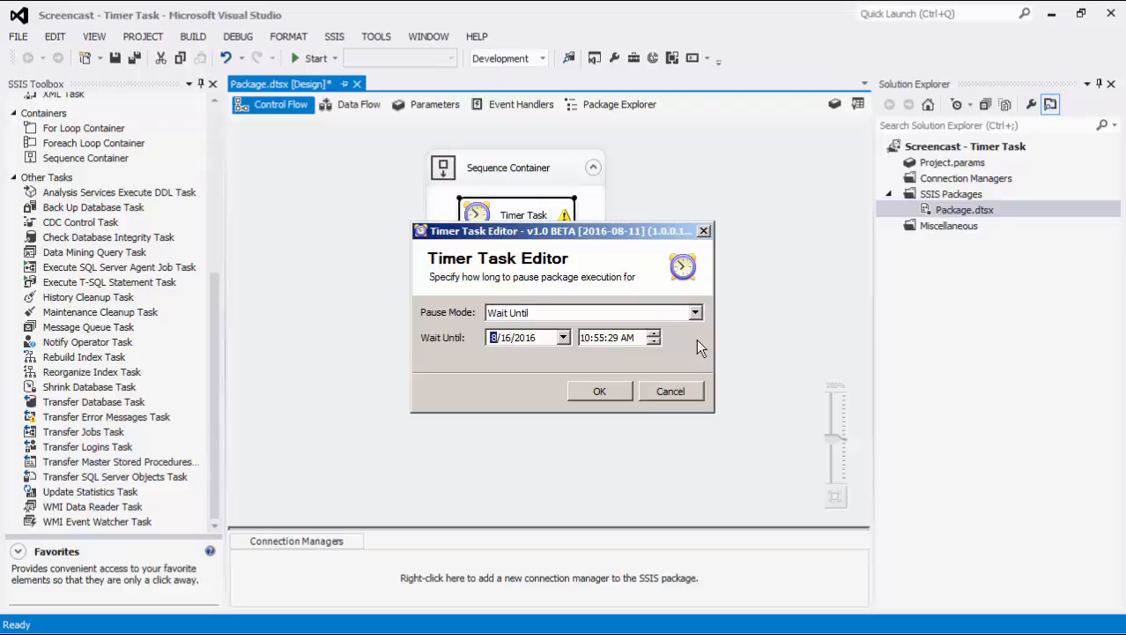
mouse_move(707, 346)
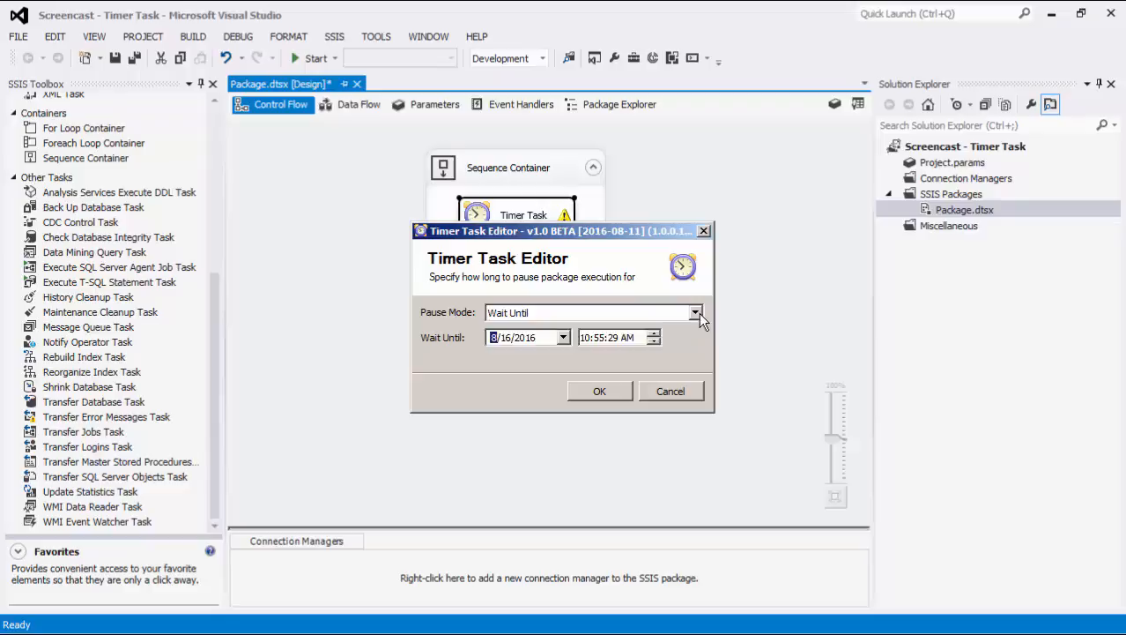
Set Pause Mode to Wait Until Variable and review the System::ContainerStartTime variable options
left_click(695, 312)
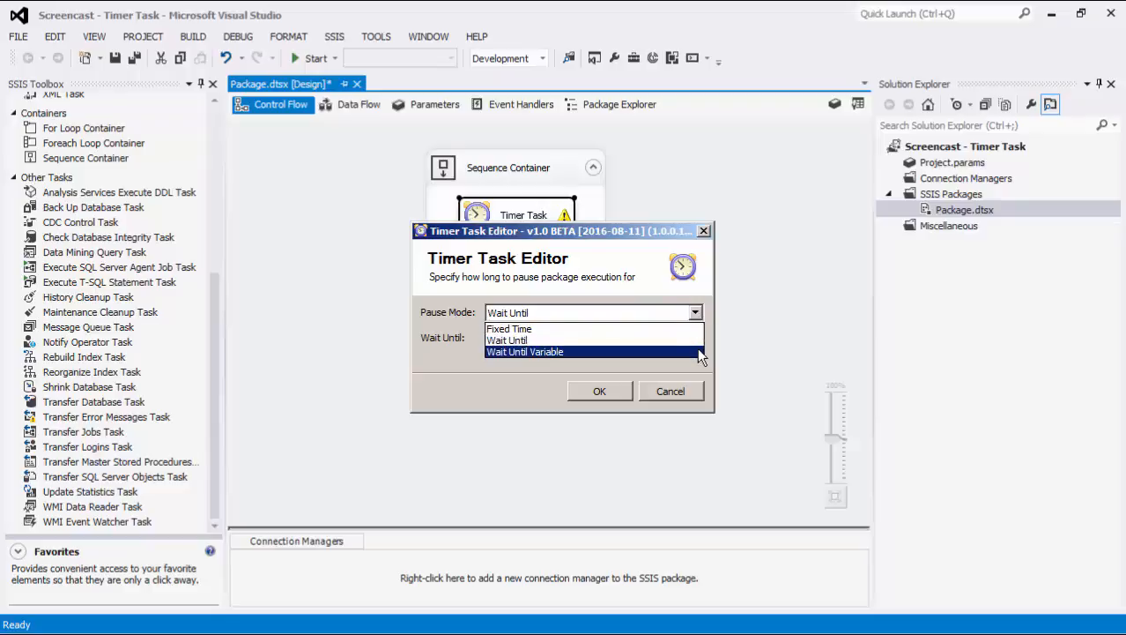
left_click(525, 352)
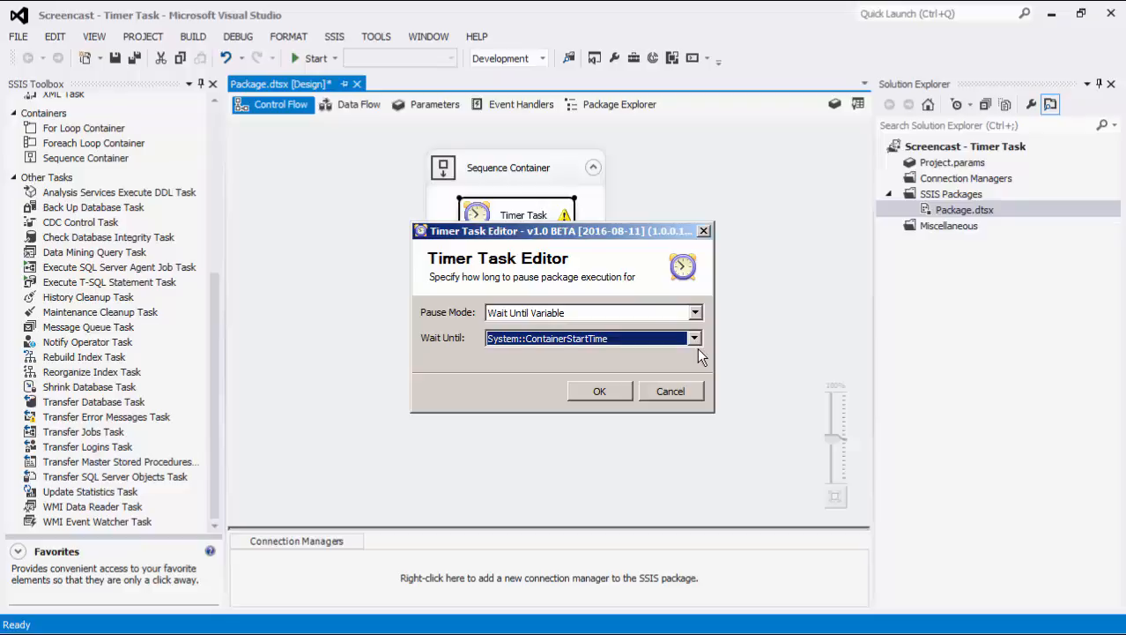
left_click(695, 338)
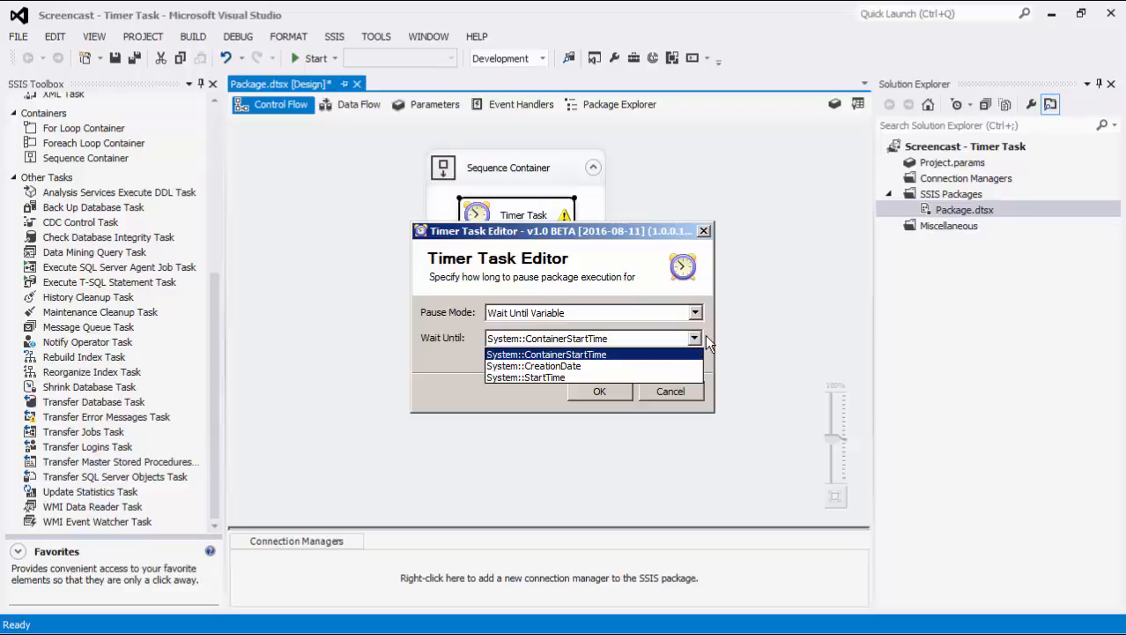
left_click(695, 312)
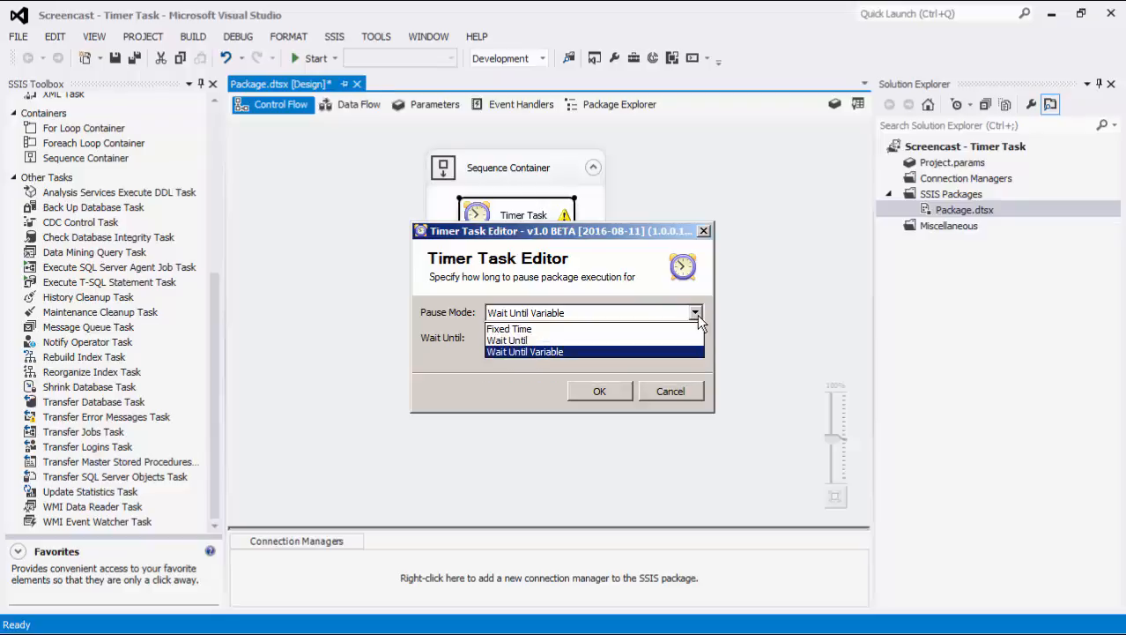
Set the Timer Task back to Fixed Time with a 2-minute pause and confirm
left_click(510, 328)
type("2")
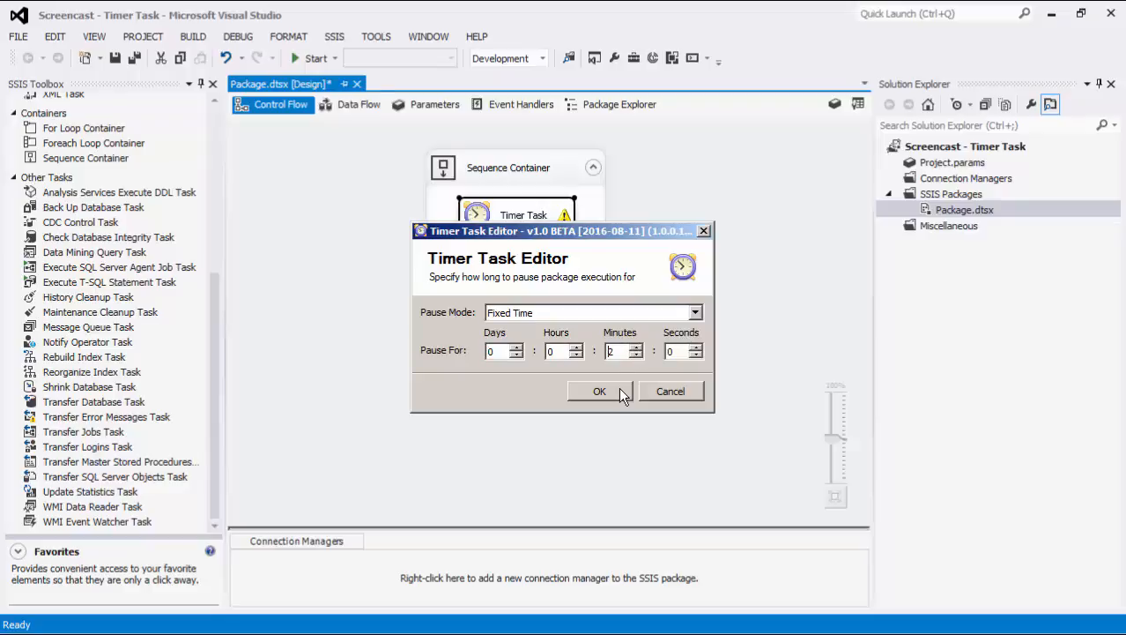
left_click(599, 390)
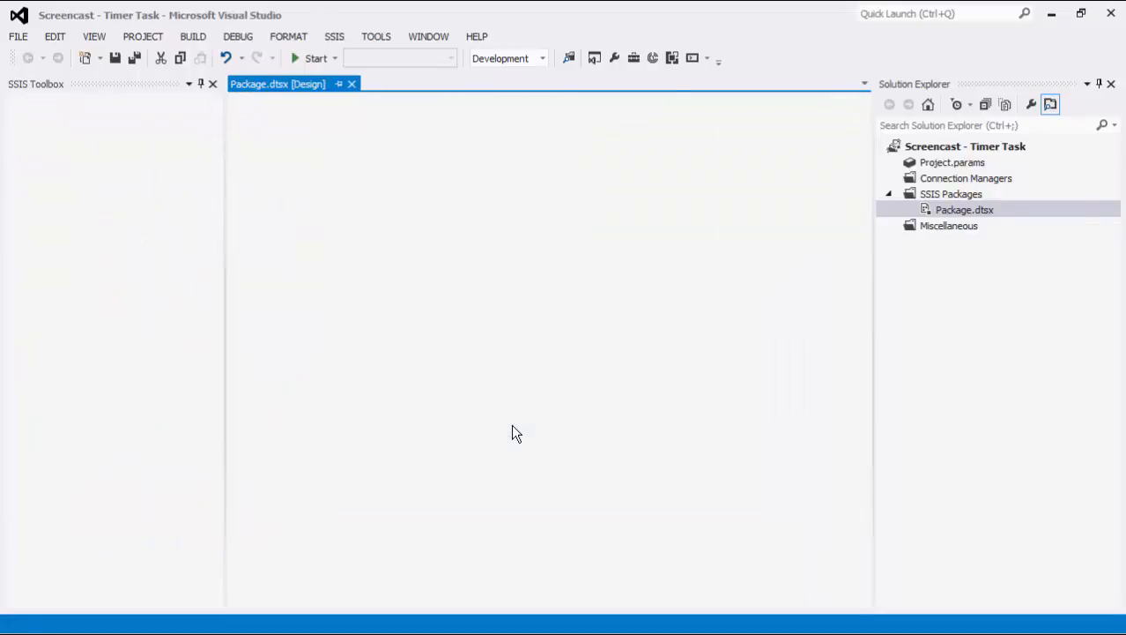
Run the package and view the ten name rows in the data viewer
left_click(315, 58)
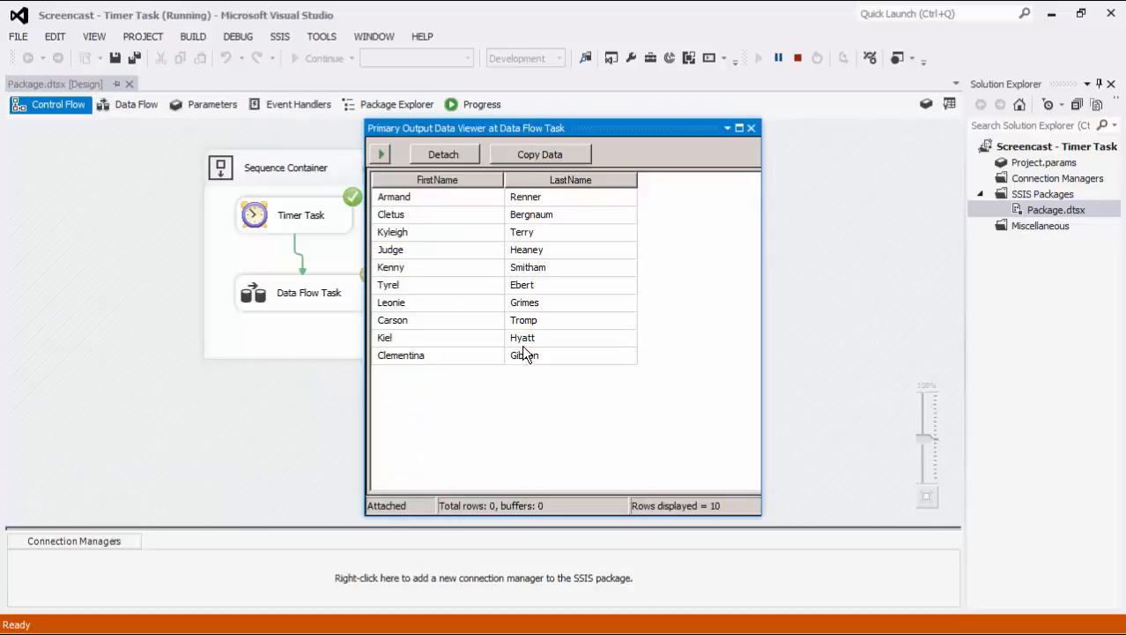
mouse_move(644, 356)
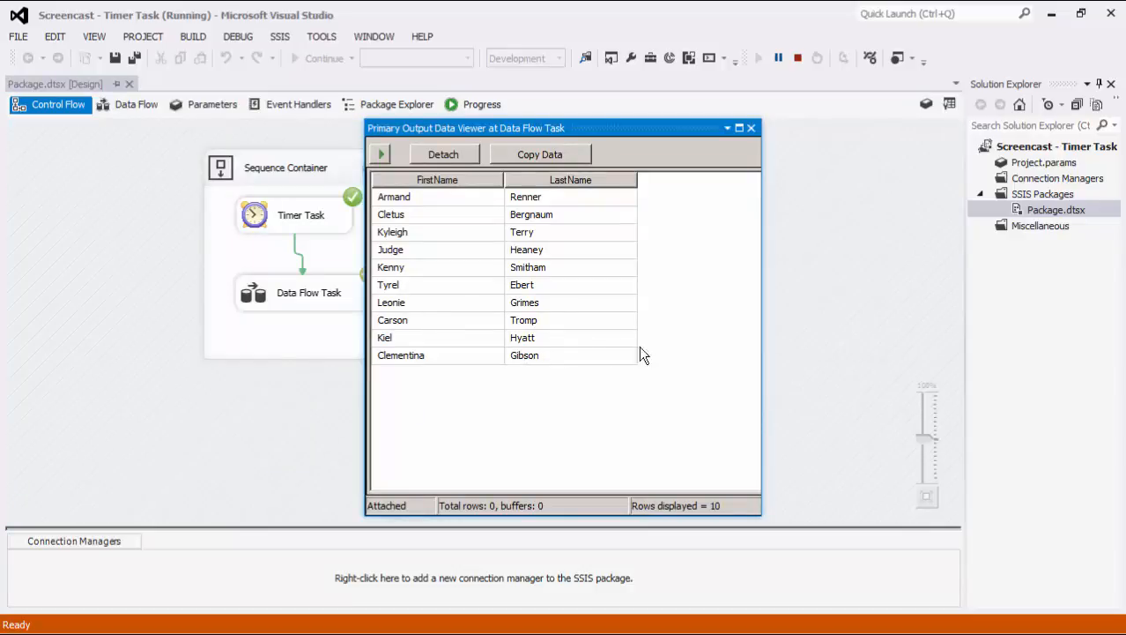
mouse_move(687, 351)
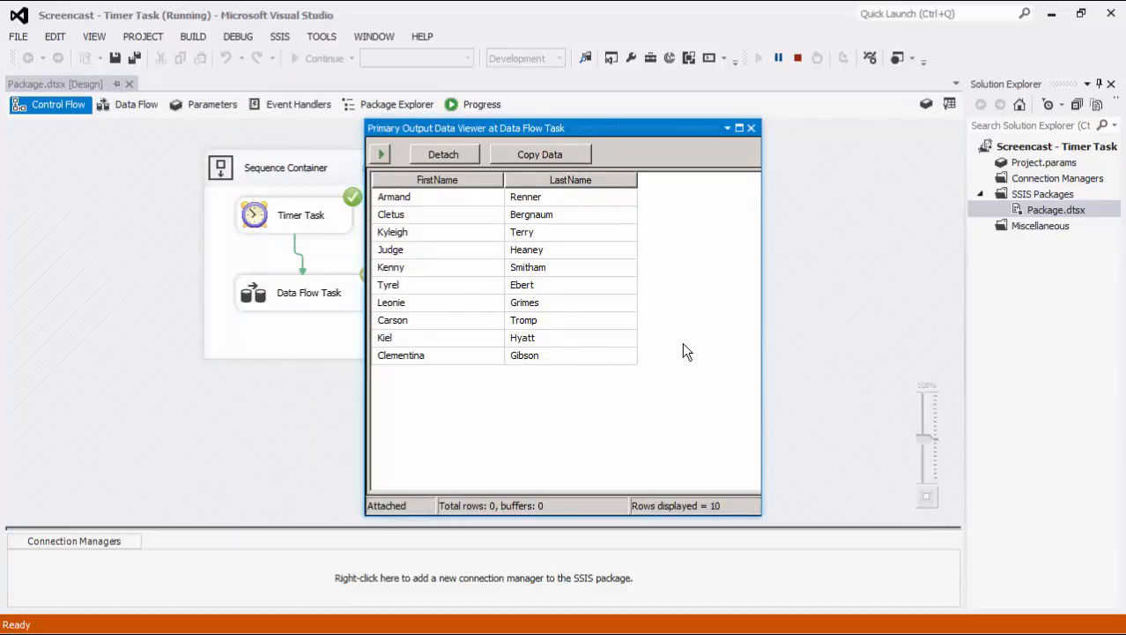